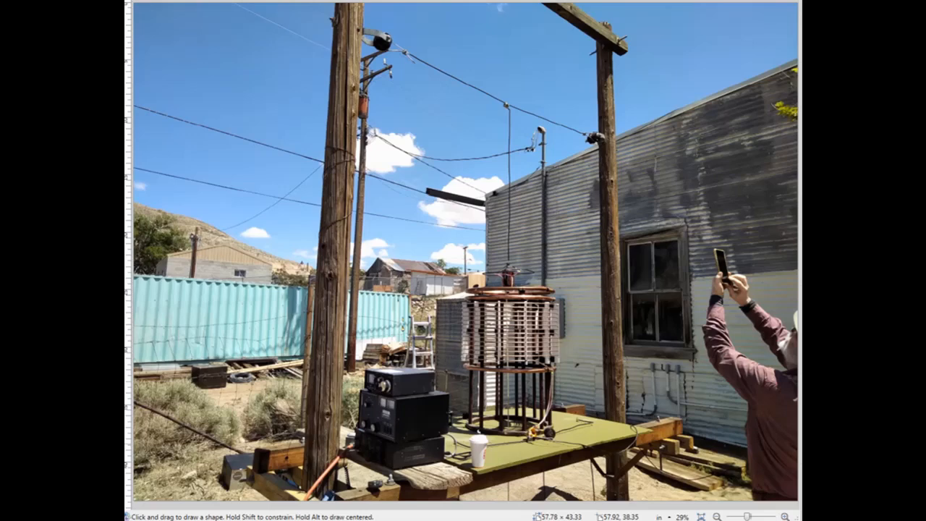
mouse_move(767, 440)
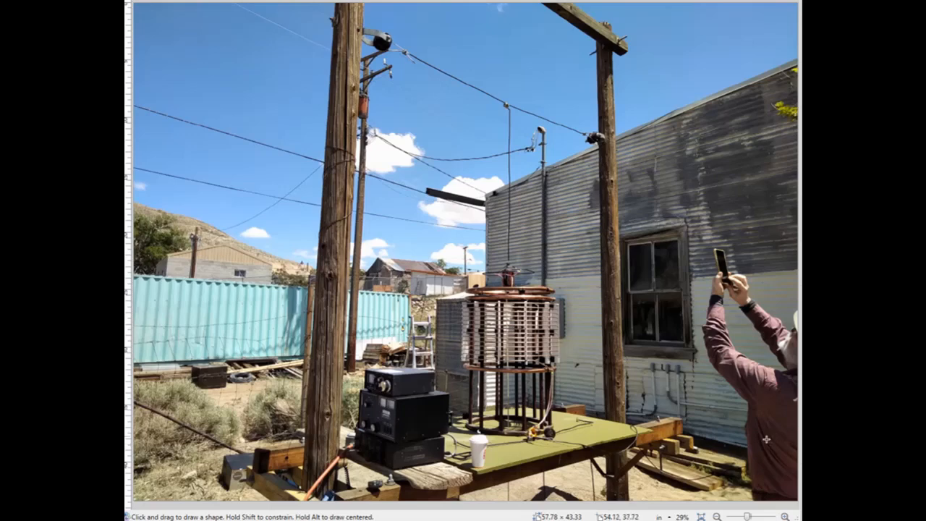
mouse_move(788, 449)
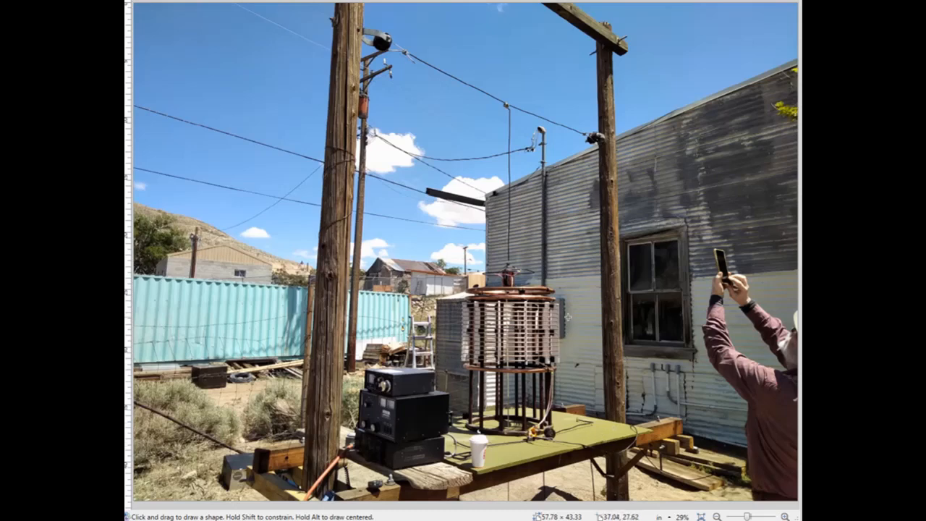
mouse_move(374, 474)
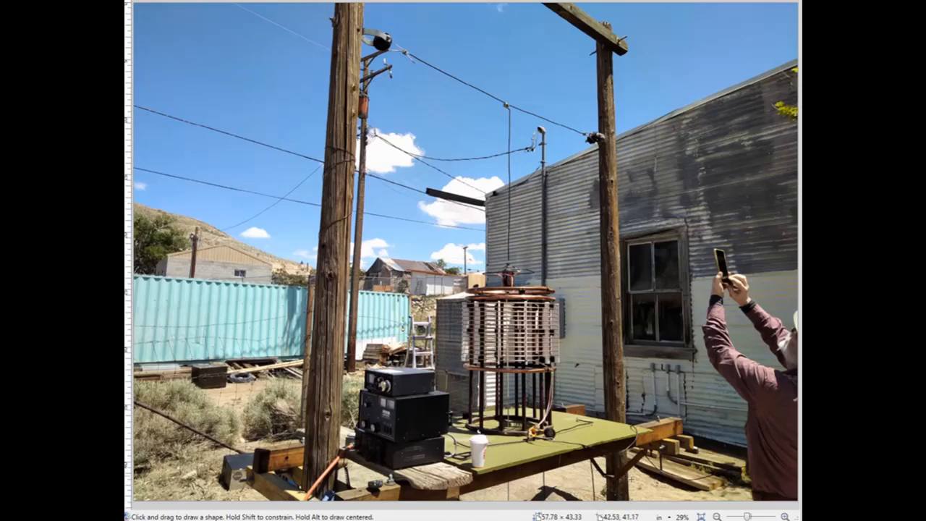
mouse_move(605, 480)
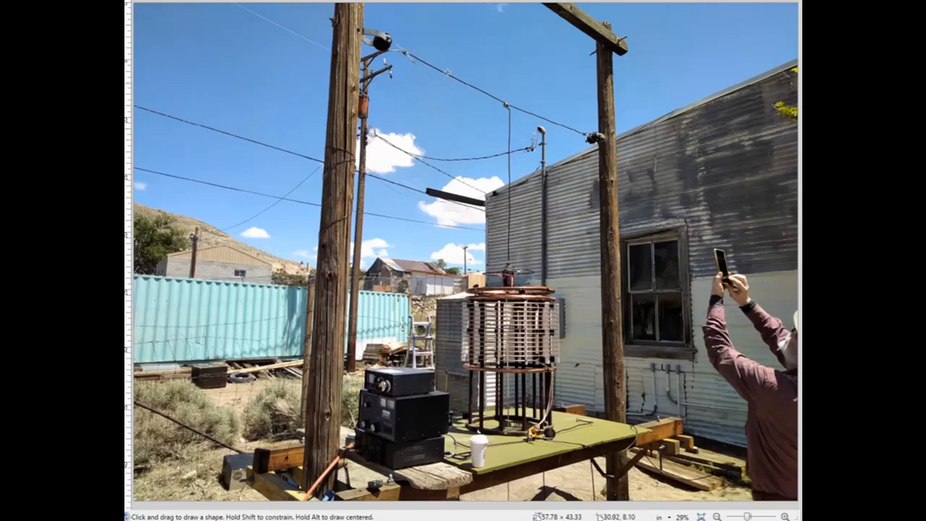
mouse_move(582, 118)
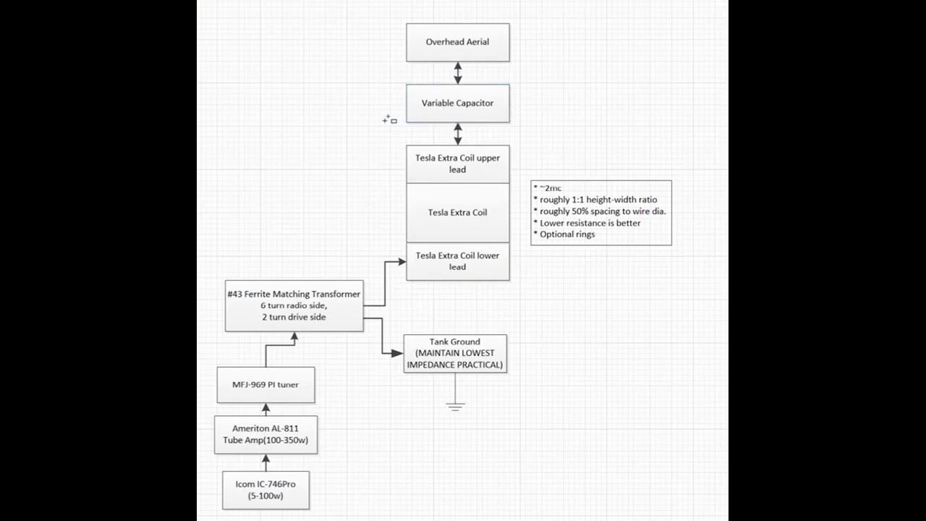
Switch to the close-up photo of the screw-adjusted metal plates on the wooden base
click(327, 14)
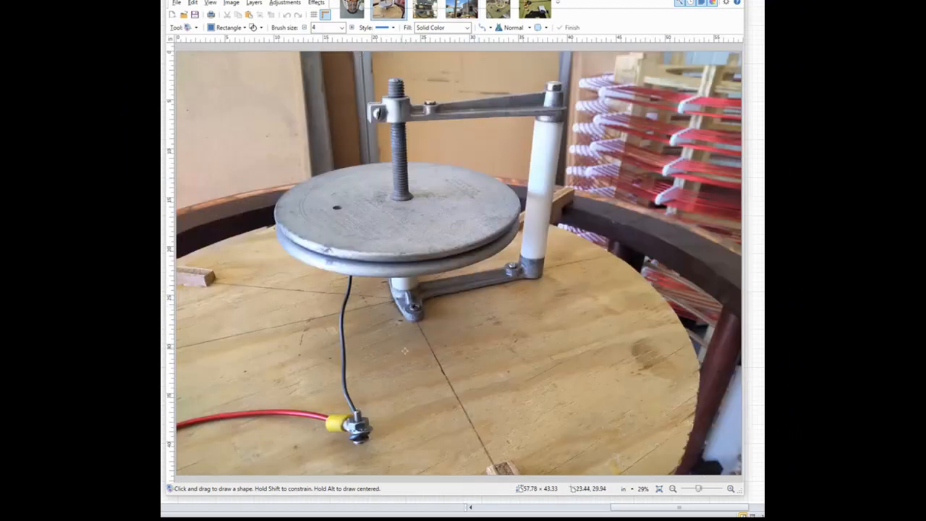
mouse_move(388, 392)
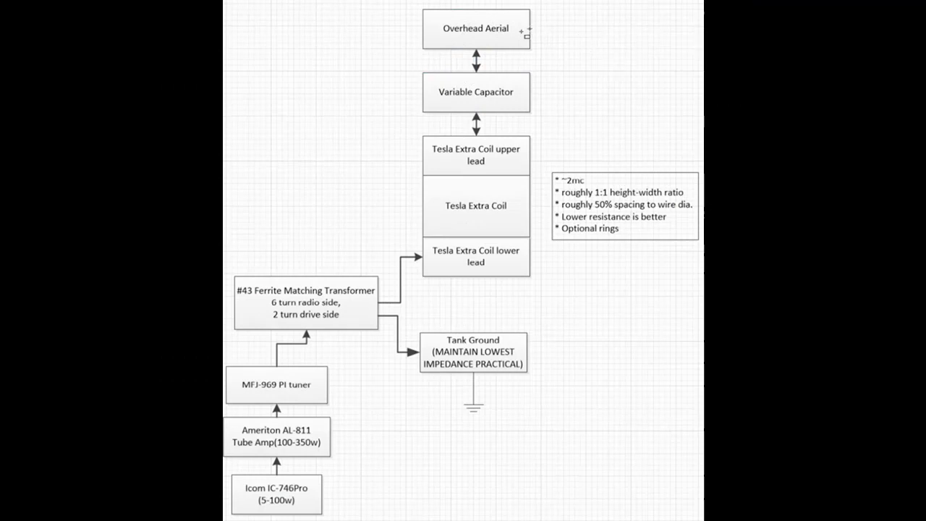
mouse_move(440, 226)
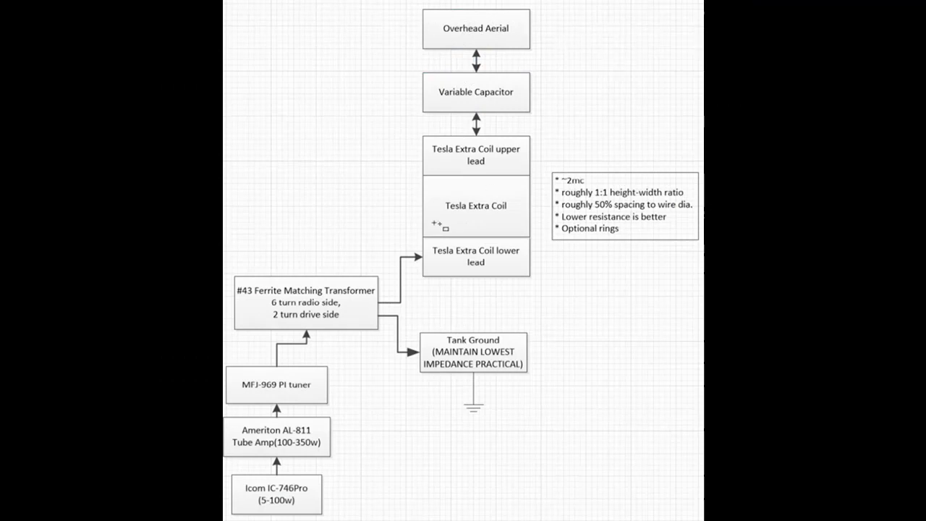
mouse_move(576, 32)
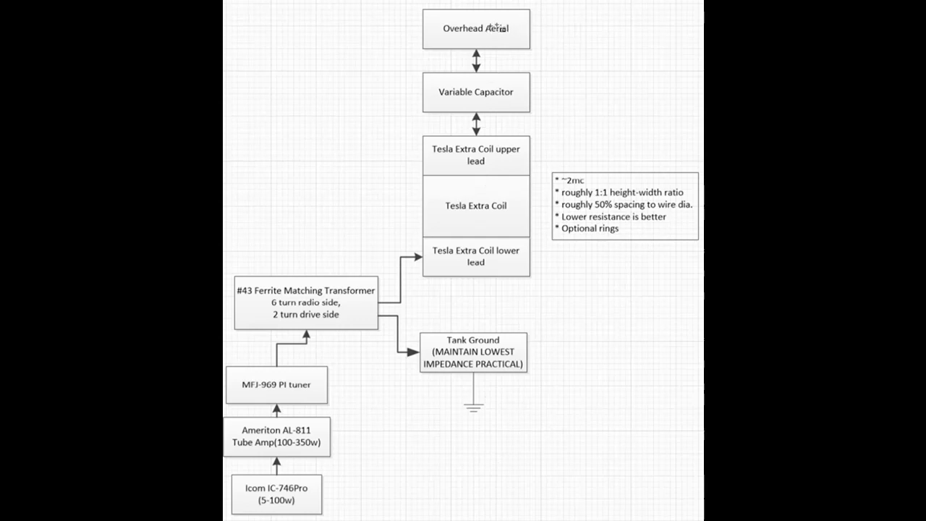
mouse_move(499, 355)
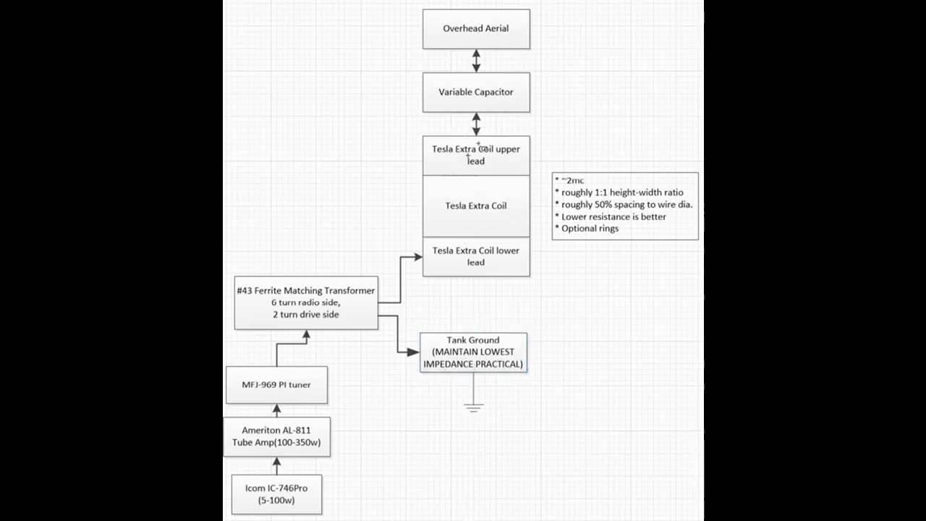
mouse_move(594, 362)
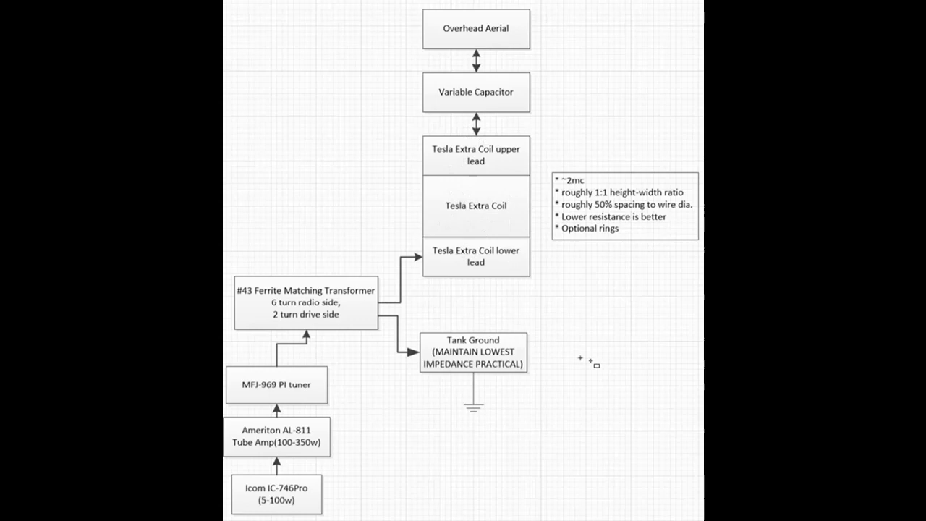
mouse_move(355, 299)
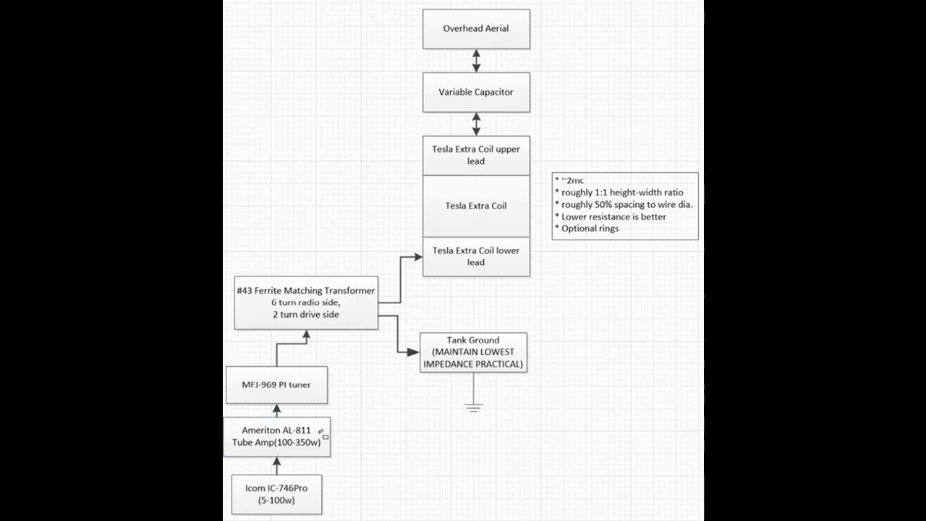
mouse_move(384, 431)
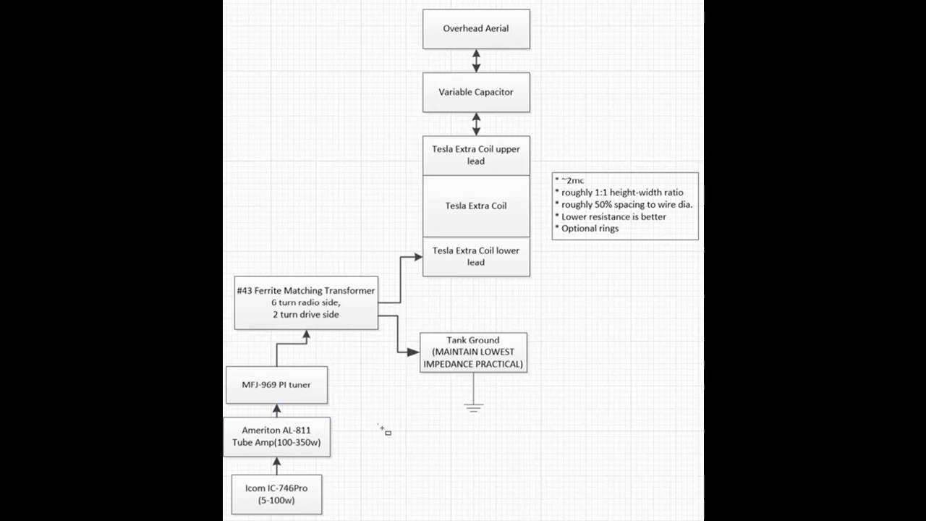
mouse_move(340, 388)
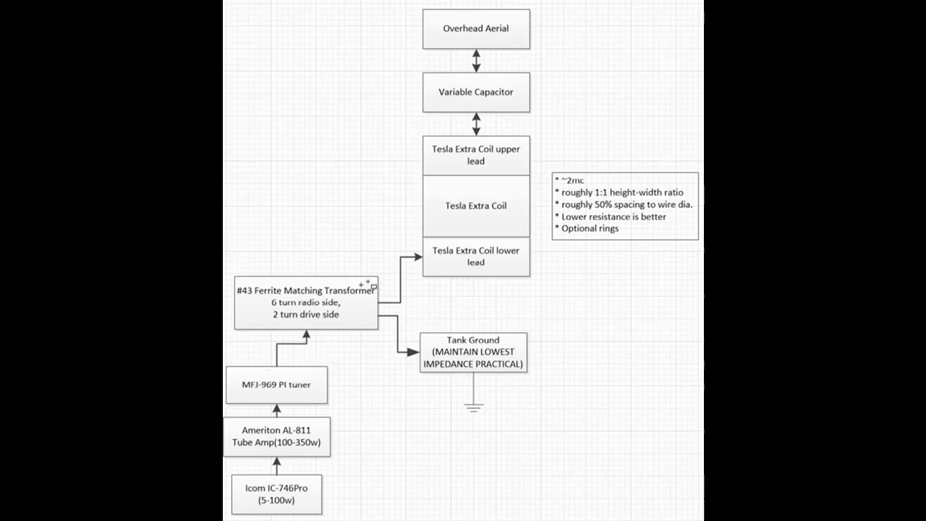
click(475, 205)
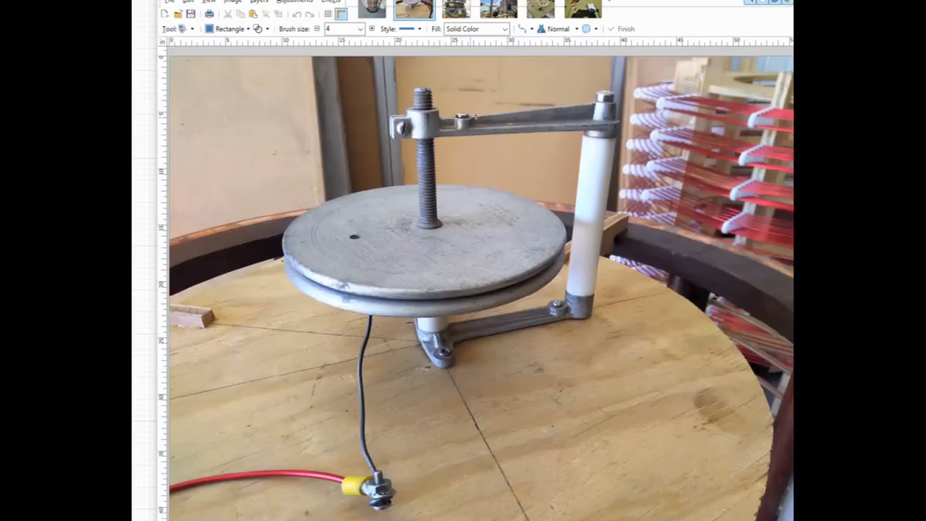
Switch to the photo of the ferrite toroid transformer wired to the metal box and meter
click(371, 9)
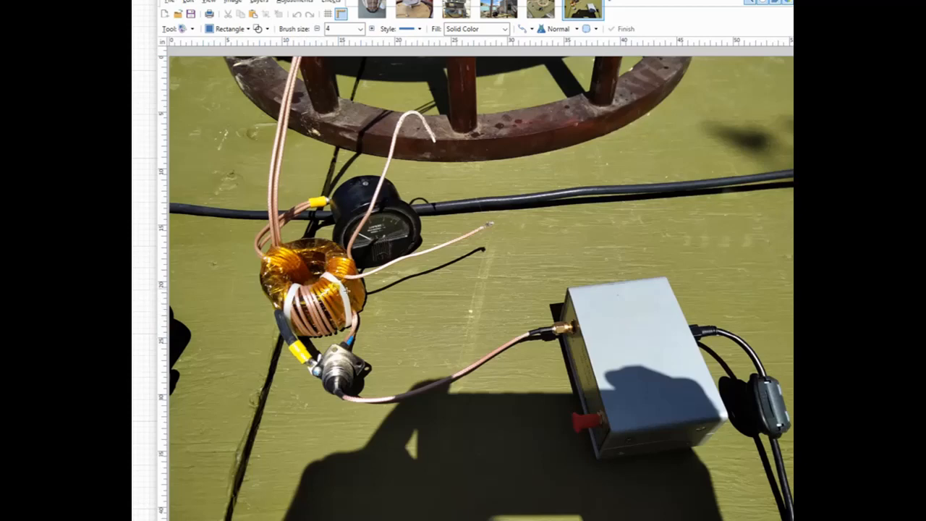
mouse_move(630, 347)
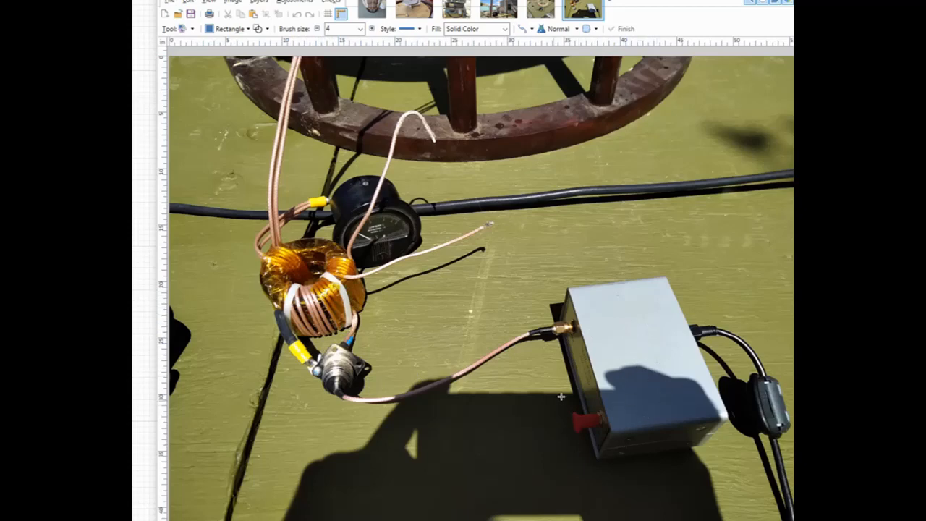
mouse_move(484, 356)
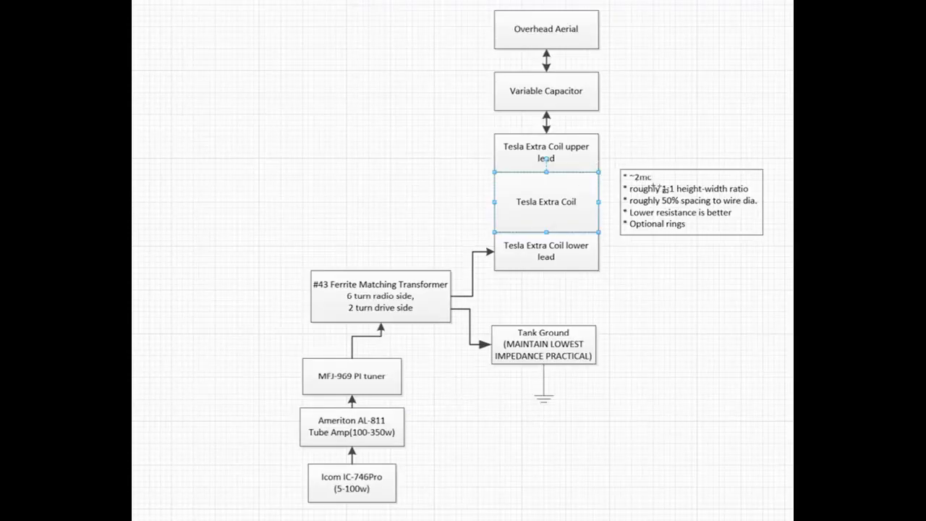
click(374, 9)
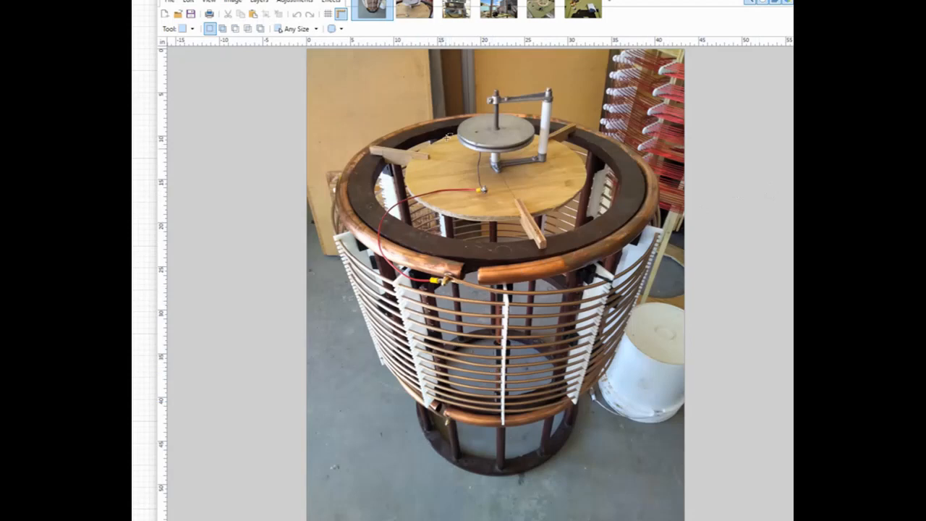
mouse_move(461, 268)
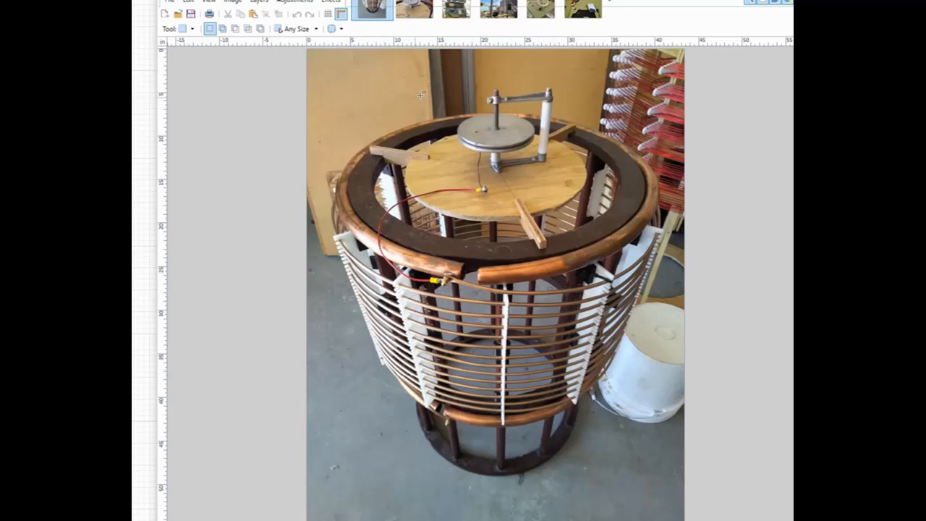
mouse_move(270, 167)
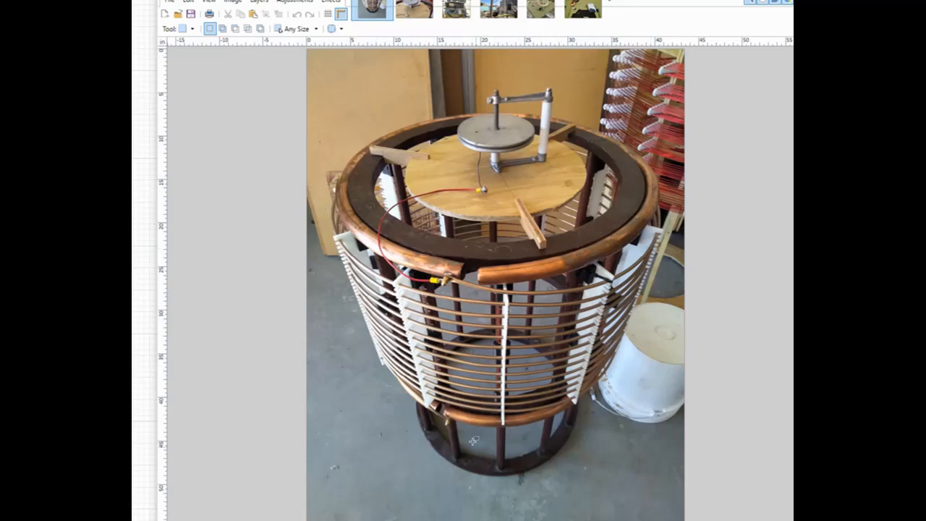
mouse_move(373, 269)
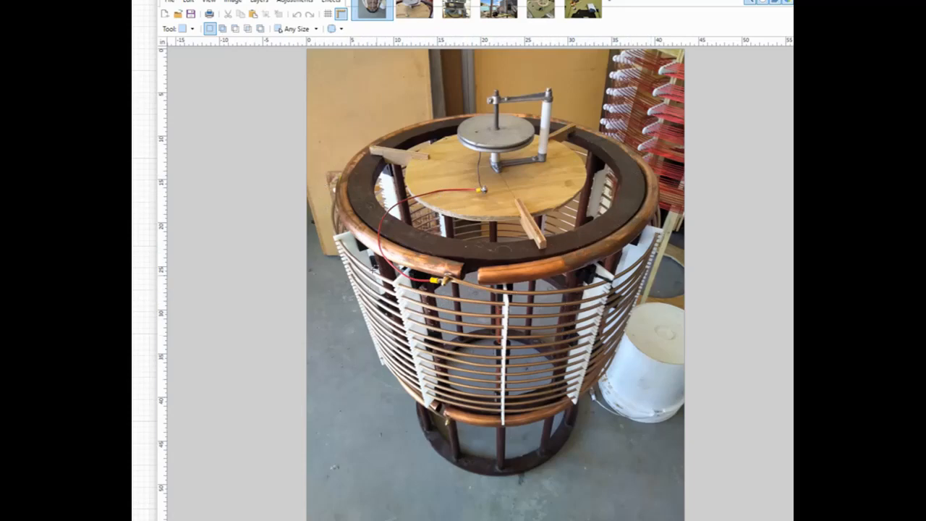
mouse_move(273, 396)
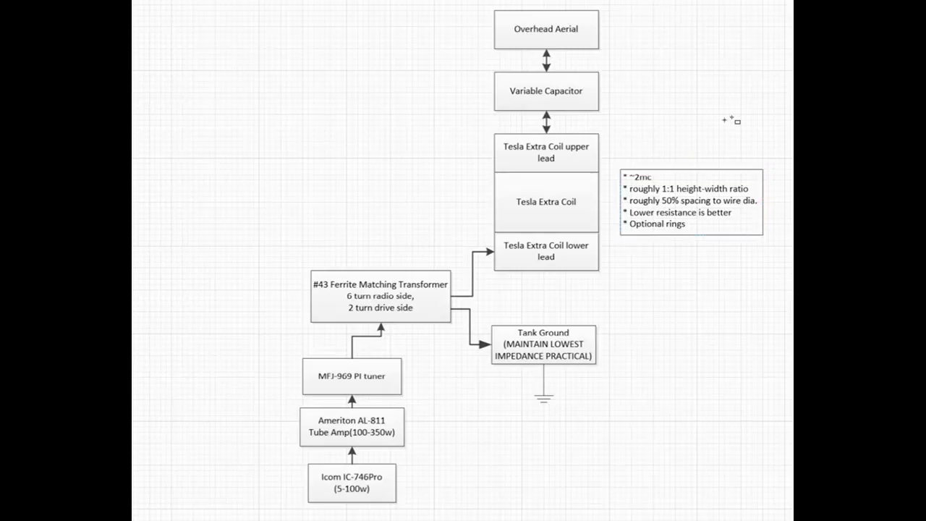
mouse_move(692, 143)
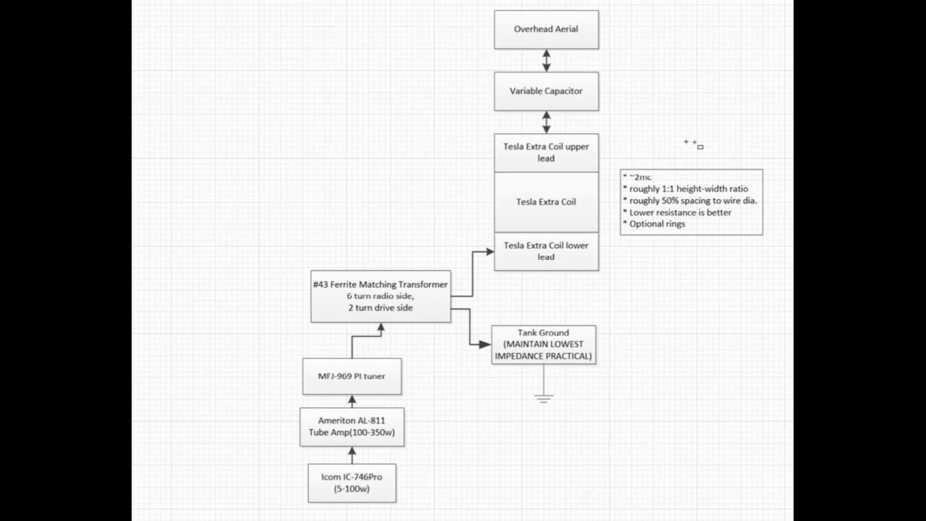
mouse_move(730, 154)
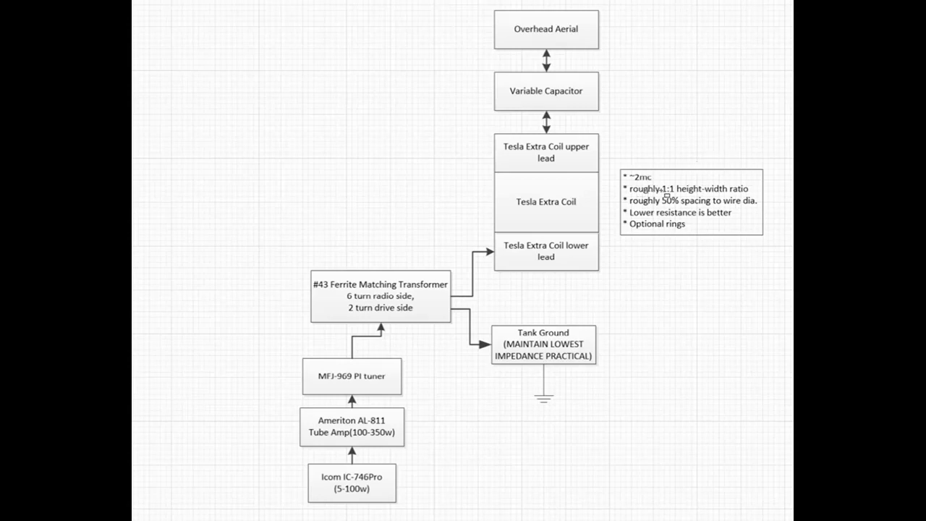
click(691, 201)
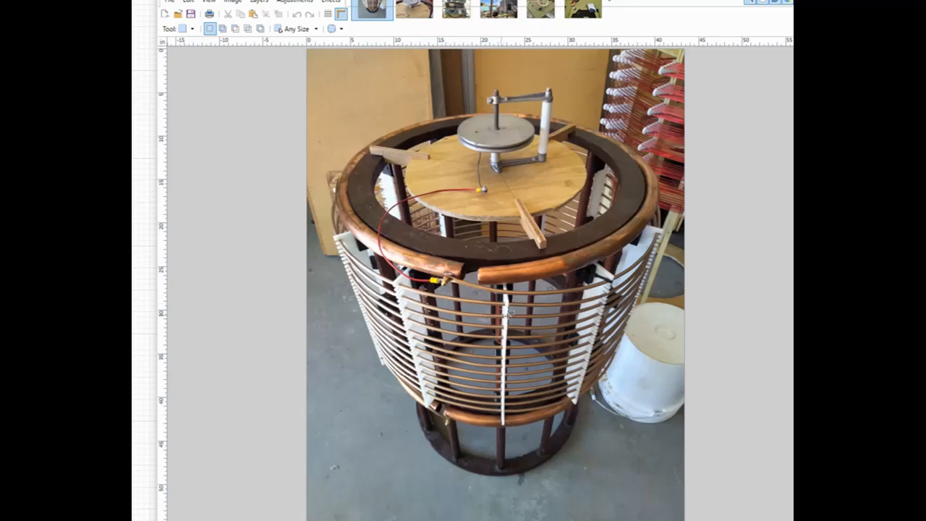
mouse_move(509, 300)
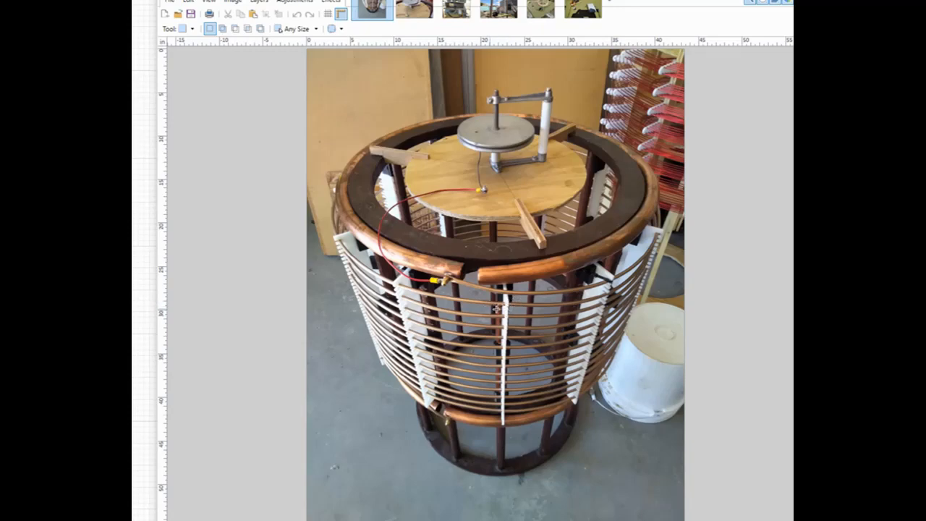
mouse_move(492, 303)
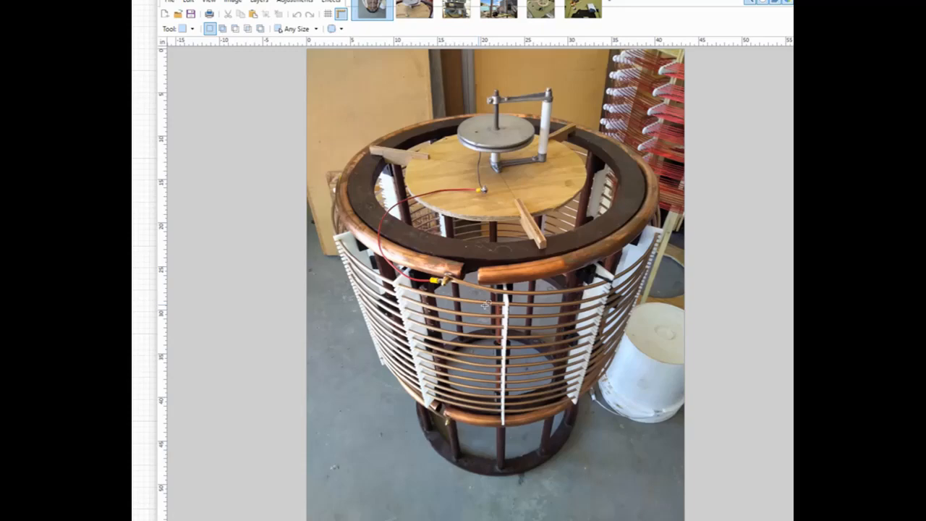
mouse_move(566, 312)
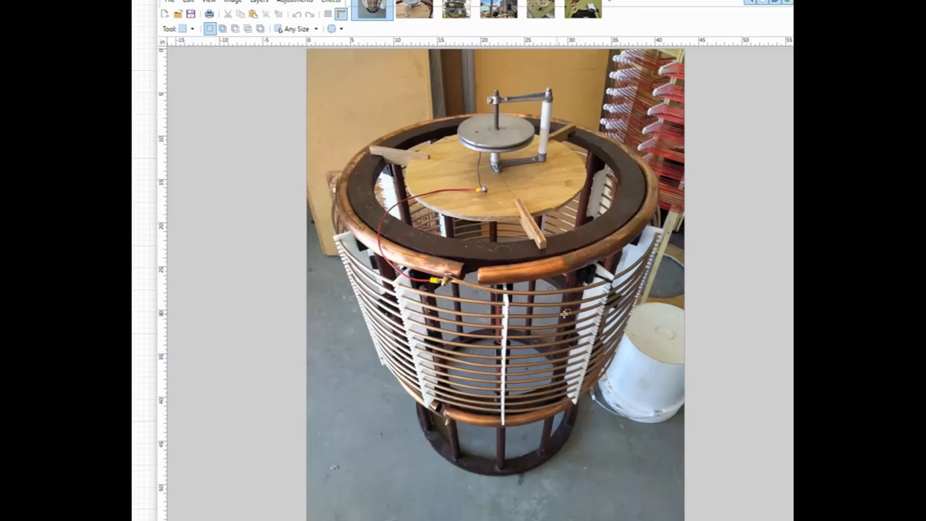
mouse_move(422, 291)
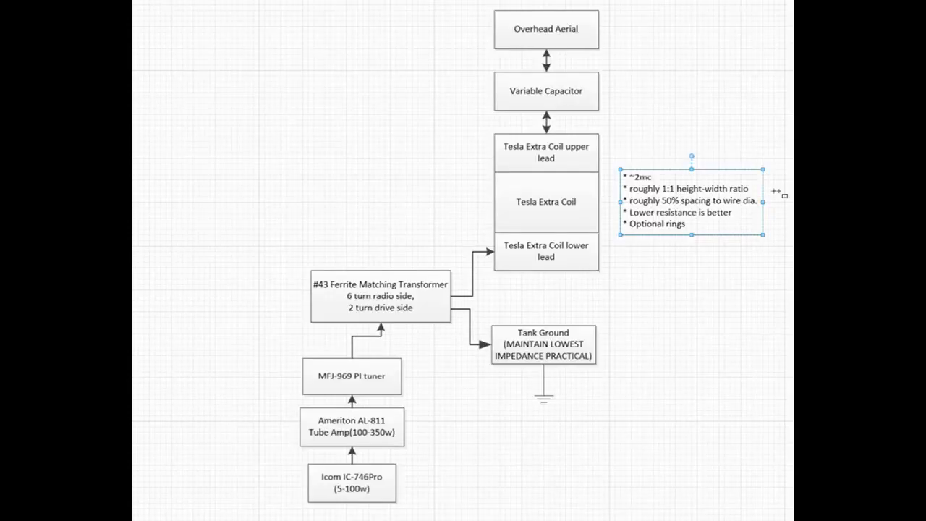
click(545, 344)
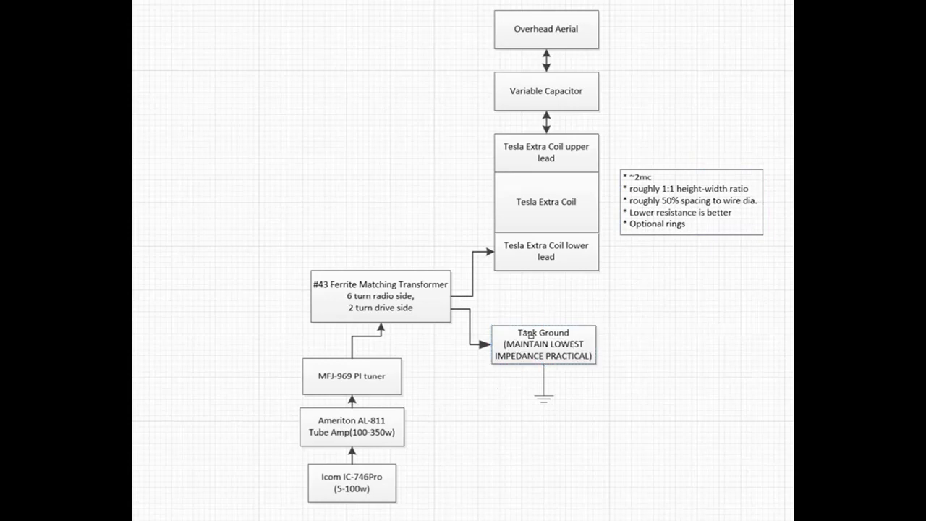
mouse_move(509, 379)
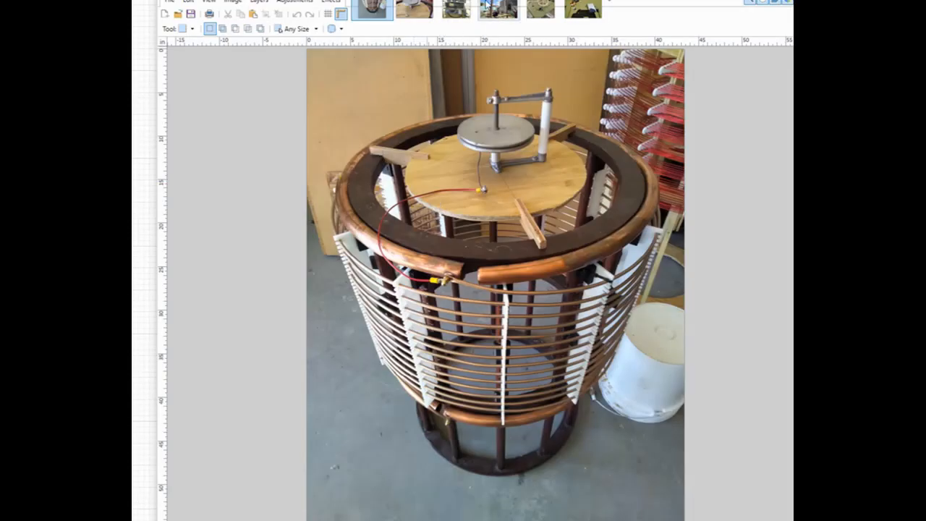
Step through the toroid transformer photo to the outdoor site photo with the aerial poles
click(582, 8)
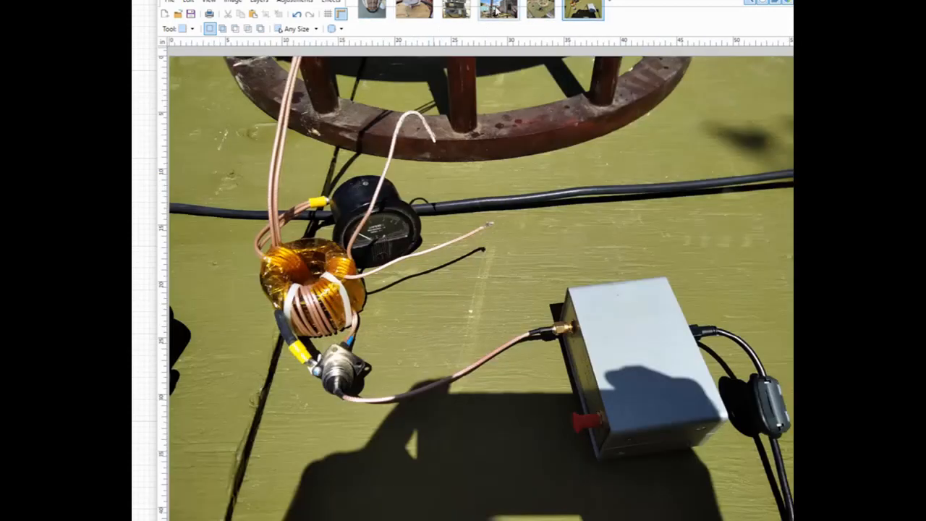
click(540, 8)
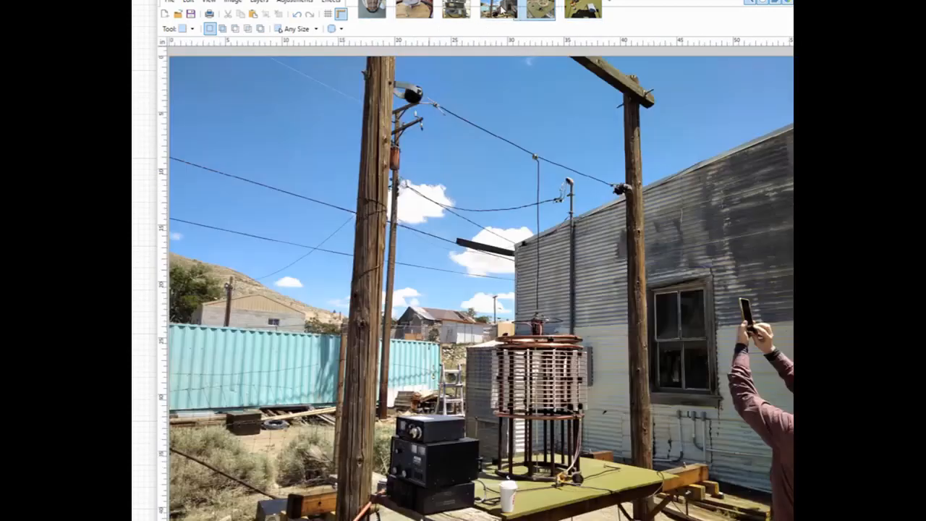
click(498, 9)
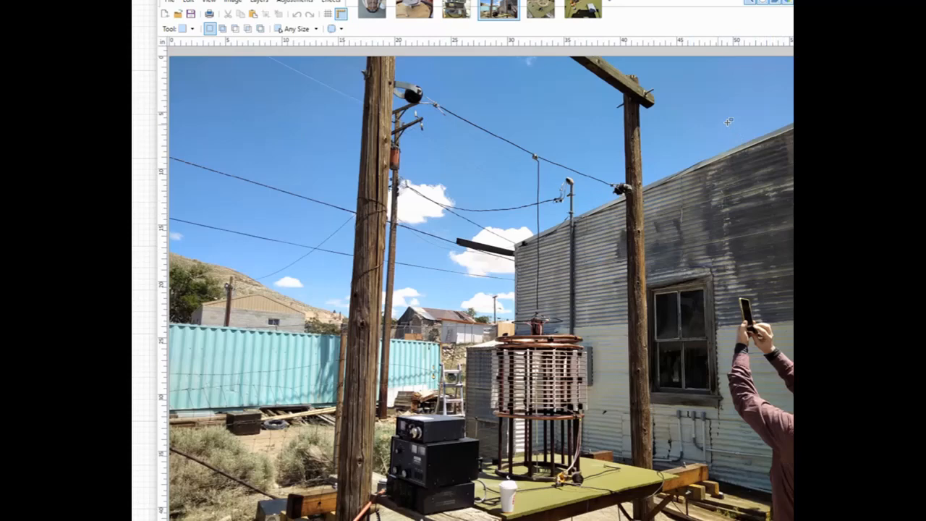